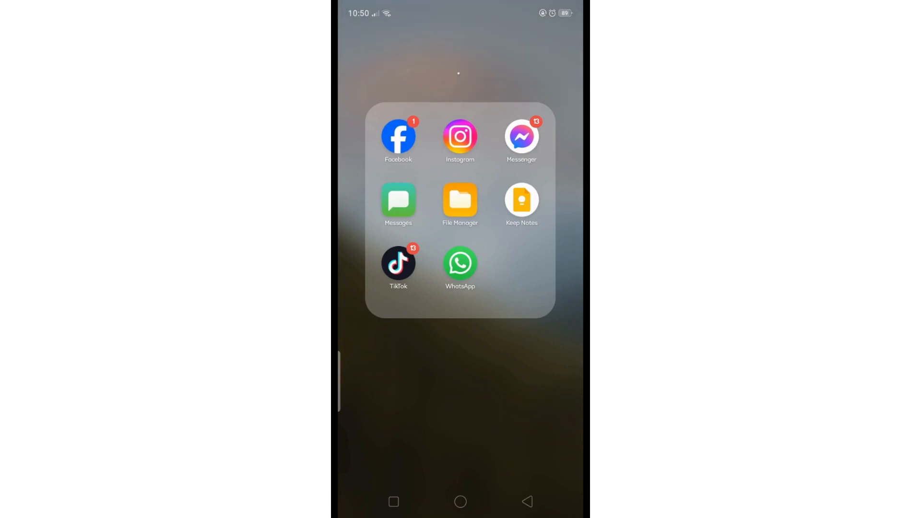
- Launch Instagram and go to the direct messages inbox
{"action": "left_click", "coordinate": [460, 139]}
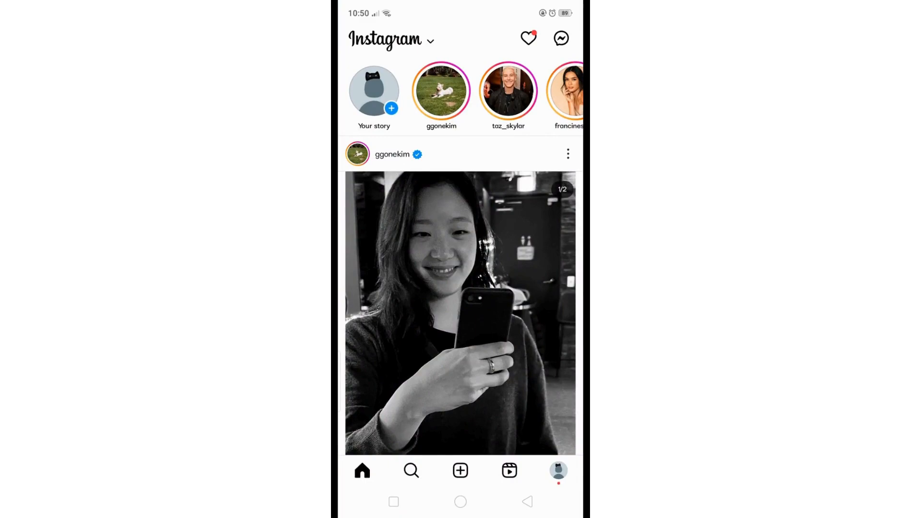
{"action": "left_click", "coordinate": [561, 38]}
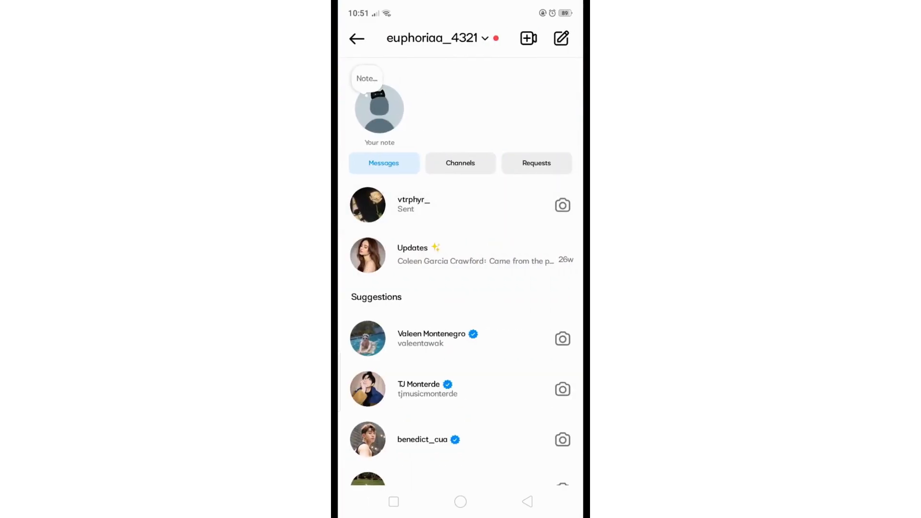
- Open the first business chat in Messages and scroll its history
{"action": "left_click", "coordinate": [413, 204]}
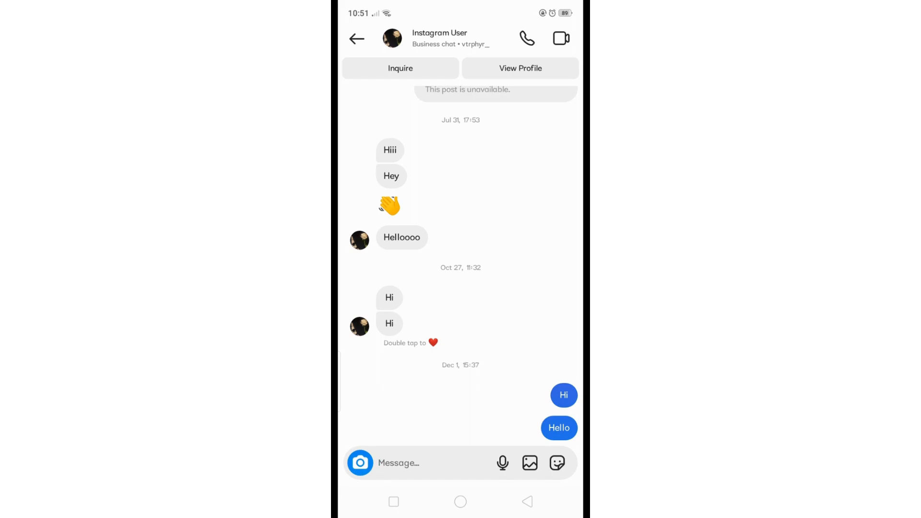
{"action": "scroll", "scroll_direction": "down", "scroll_amount": 3}
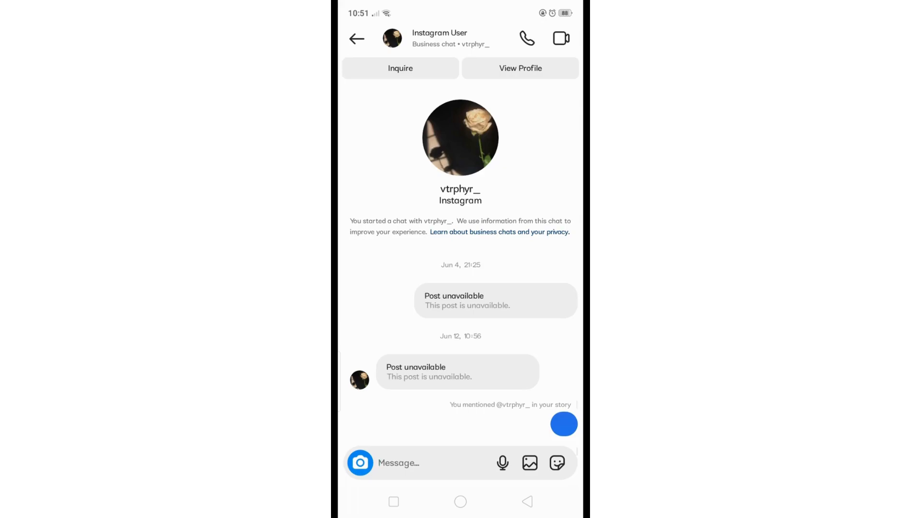
- Scroll the chat, then switch to the Play Store and start typing a search
{"action": "scroll", "scroll_direction": "down", "scroll_amount": 3}
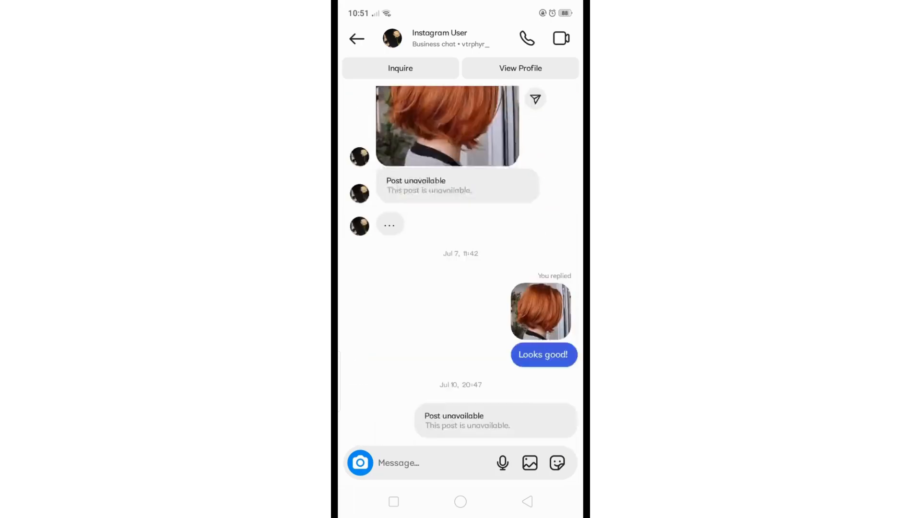
{"action": "scroll", "scroll_direction": "down", "scroll_amount": 3}
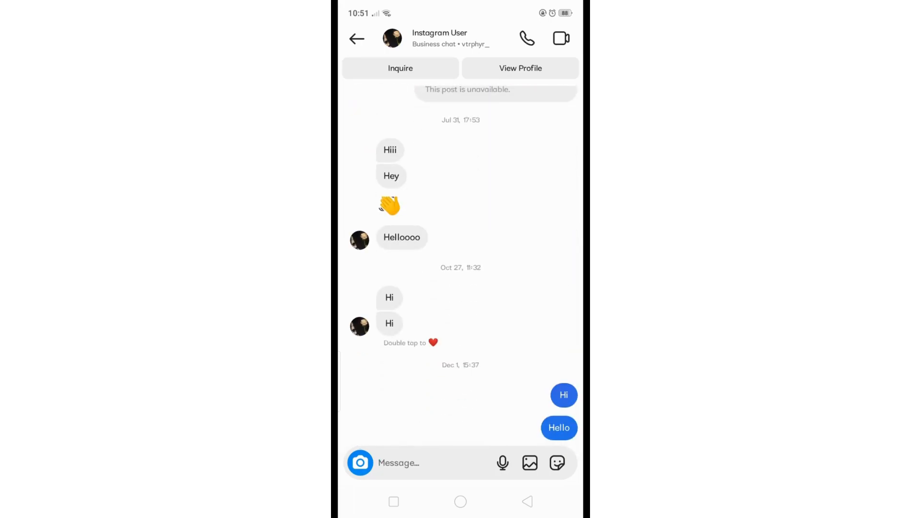
{"action": "left_click", "coordinate": [357, 39]}
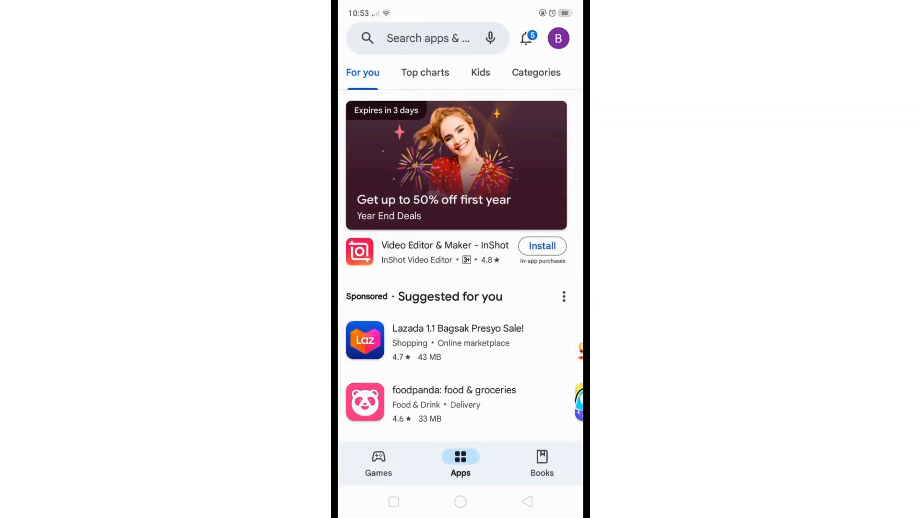
{"action": "type", "text": "a"}
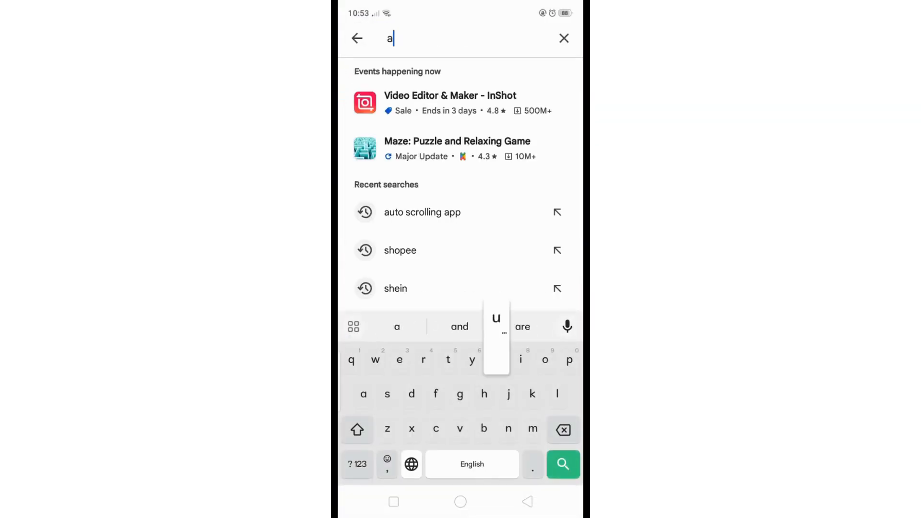
- Submit the "auto scroll" search and scroll through the resulting apps
{"action": "left_click", "coordinate": [563, 463]}
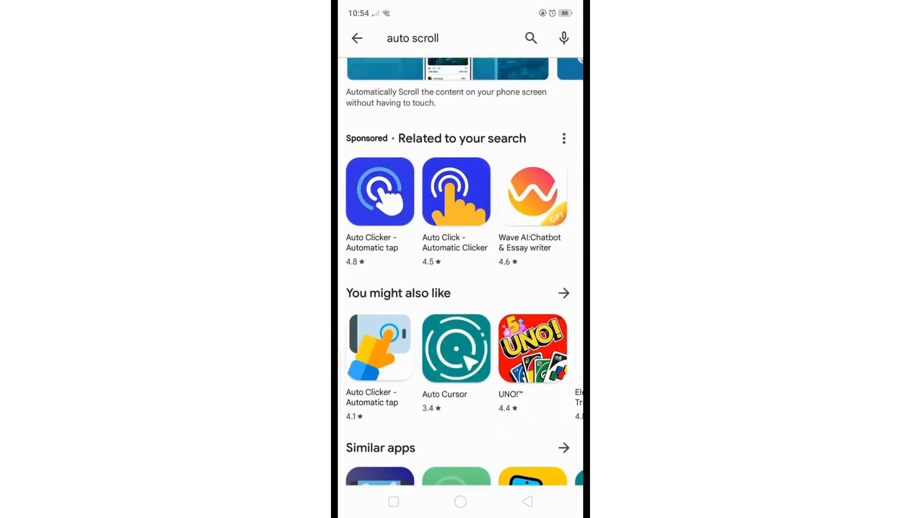
{"action": "scroll", "scroll_direction": "down", "scroll_amount": 3}
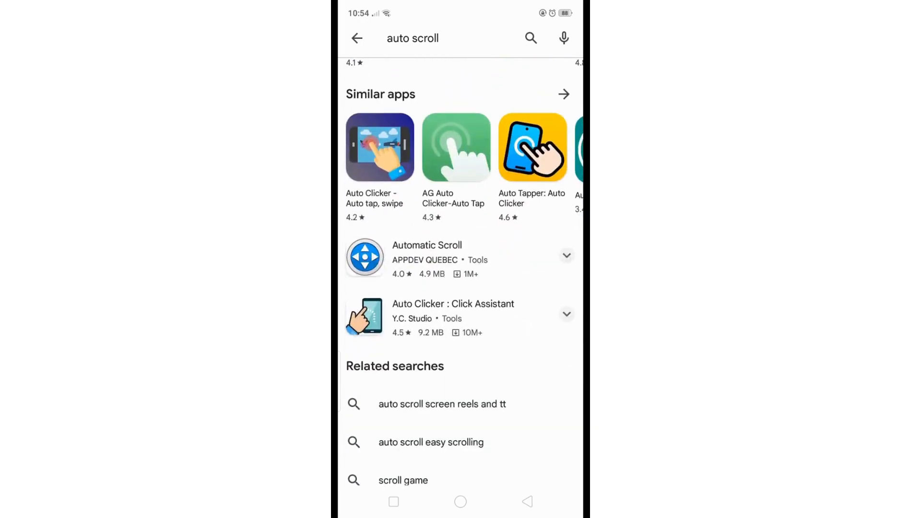